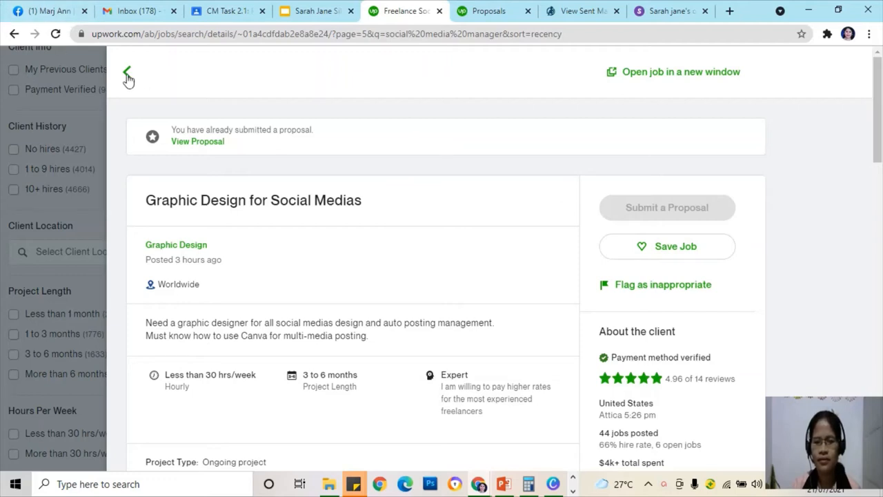
{"action": "mouse_move", "coordinate": [397, 248]}
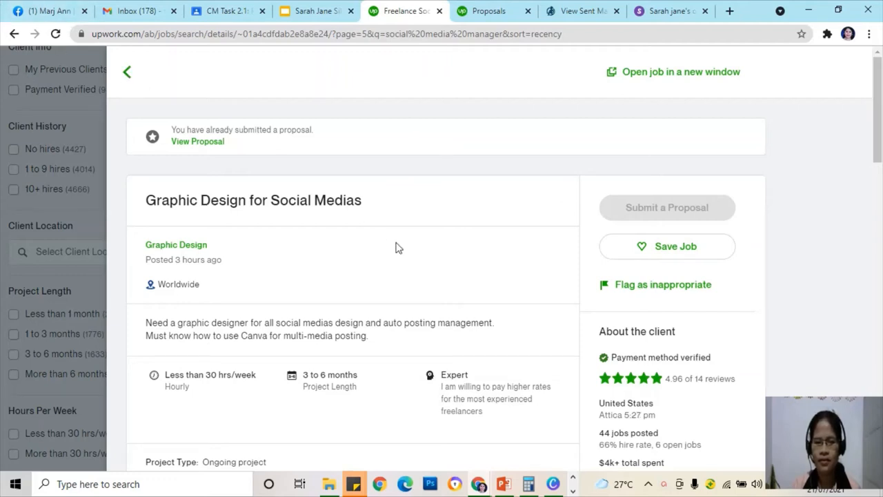
- Dismiss the posting date popup and browse the results down to the Social Media listing
{"action": "scroll", "scroll_direction": "down", "scroll_amount": 3}
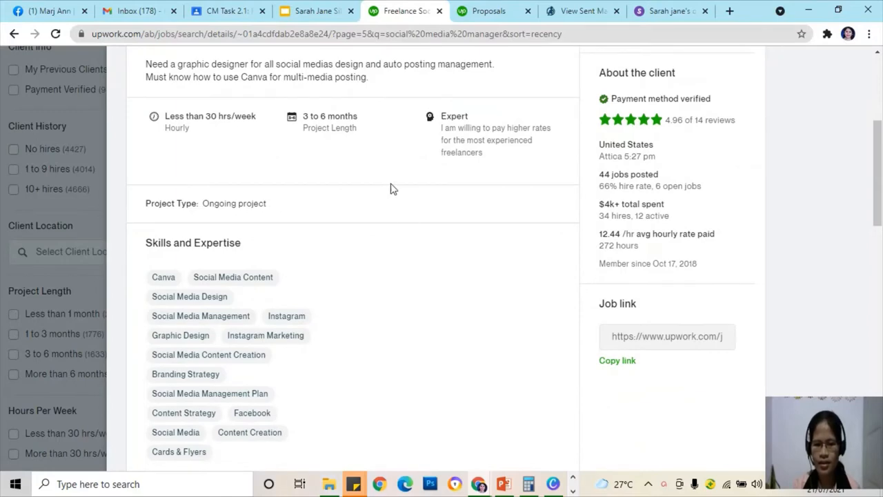
{"action": "mouse_move", "coordinate": [422, 142]}
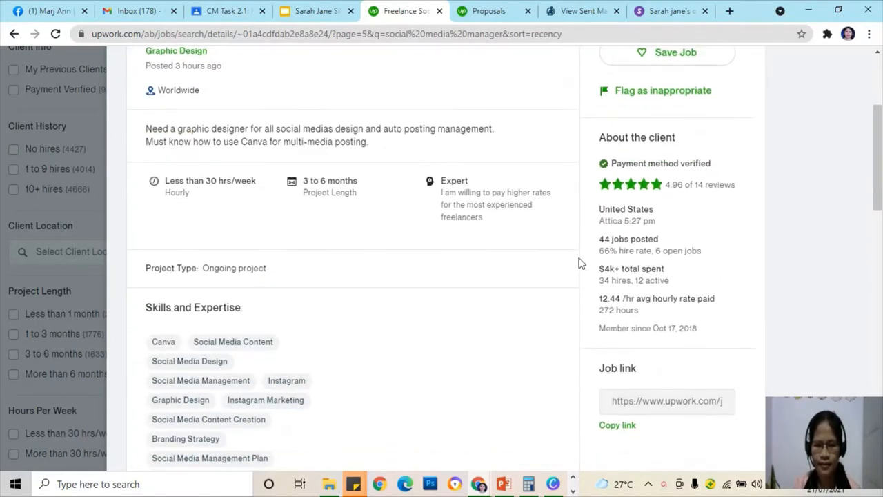
{"action": "scroll", "scroll_direction": "down", "scroll_amount": 3}
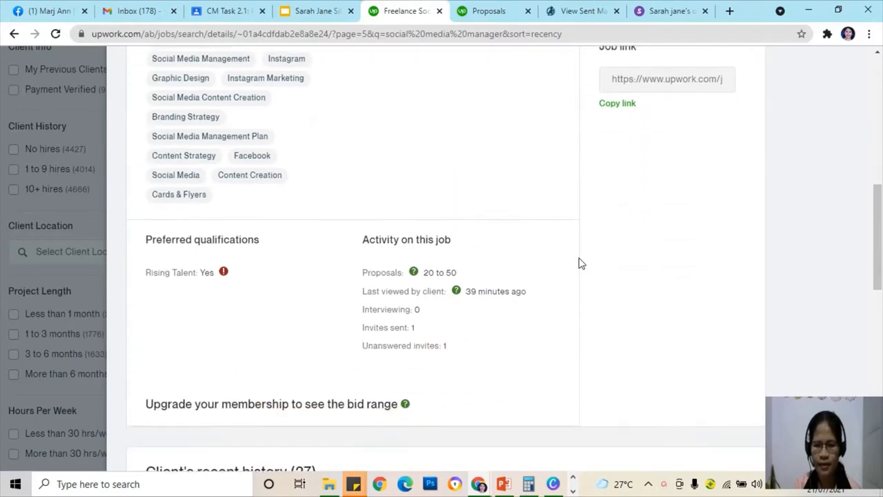
{"action": "scroll", "scroll_direction": "down", "scroll_amount": 3}
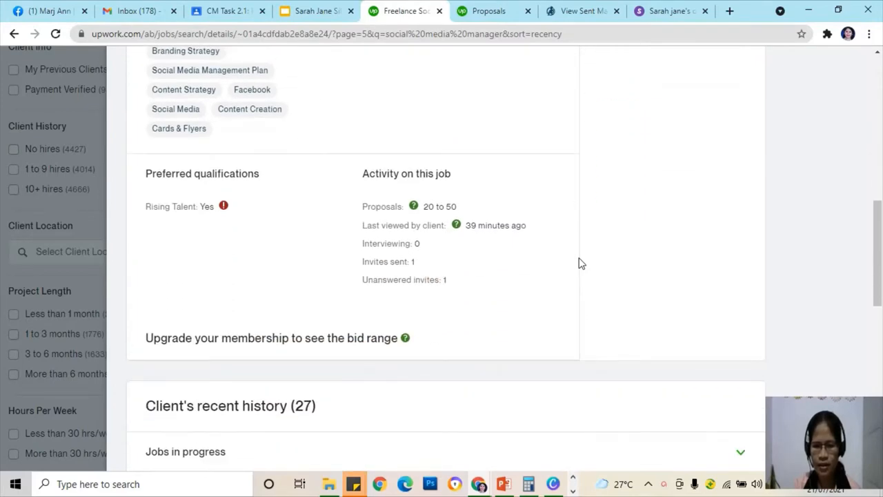
{"action": "scroll", "scroll_direction": "up", "scroll_amount": 3}
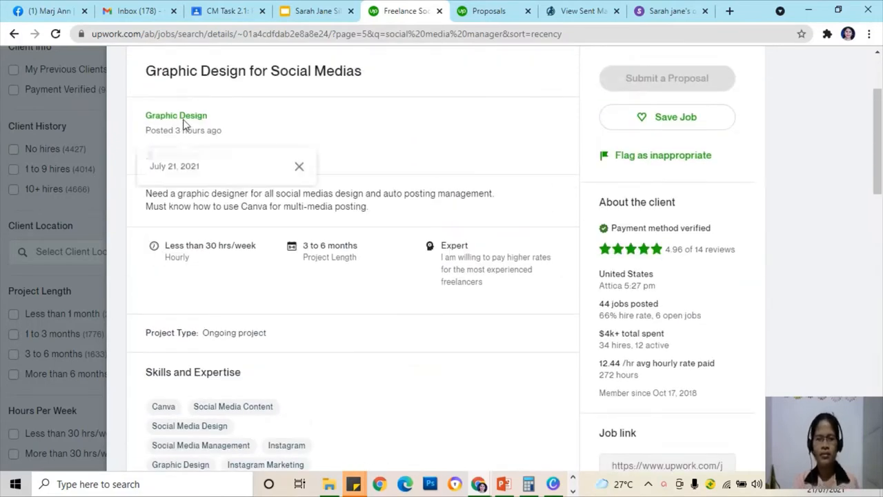
{"action": "left_click", "coordinate": [298, 166]}
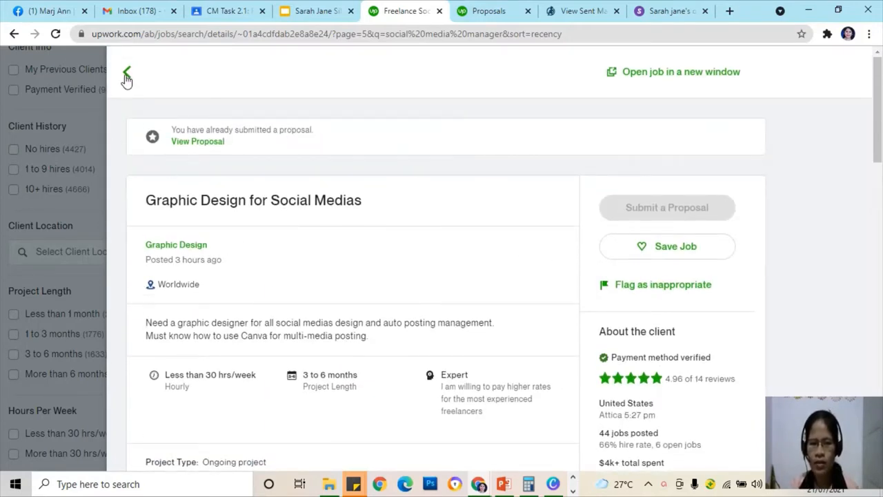
{"action": "mouse_move", "coordinate": [135, 60]}
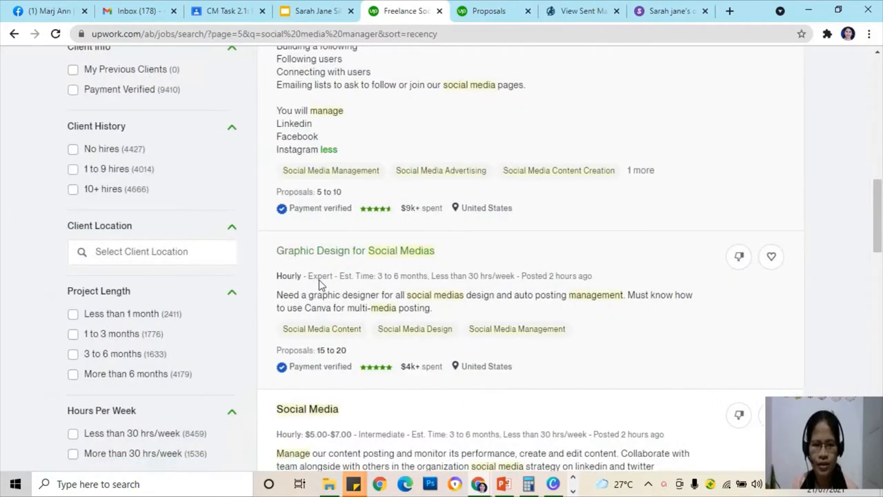
{"action": "scroll", "scroll_direction": "down", "scroll_amount": 3}
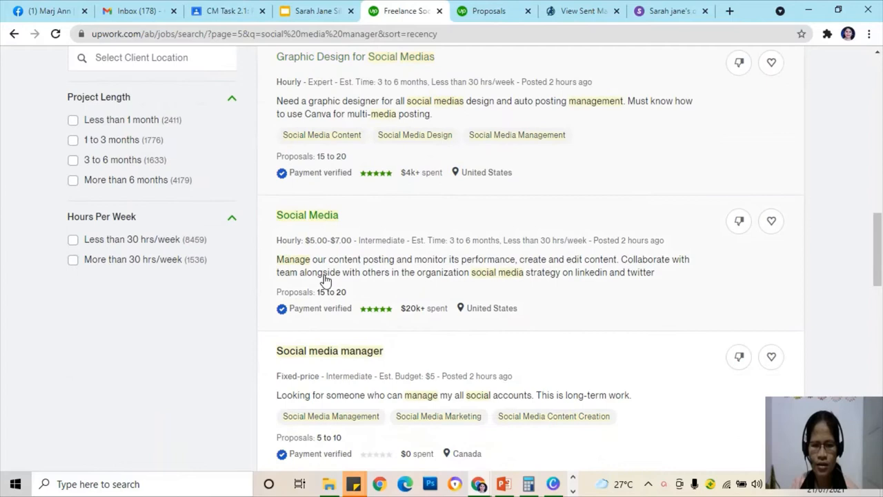
{"action": "mouse_move", "coordinate": [307, 216]}
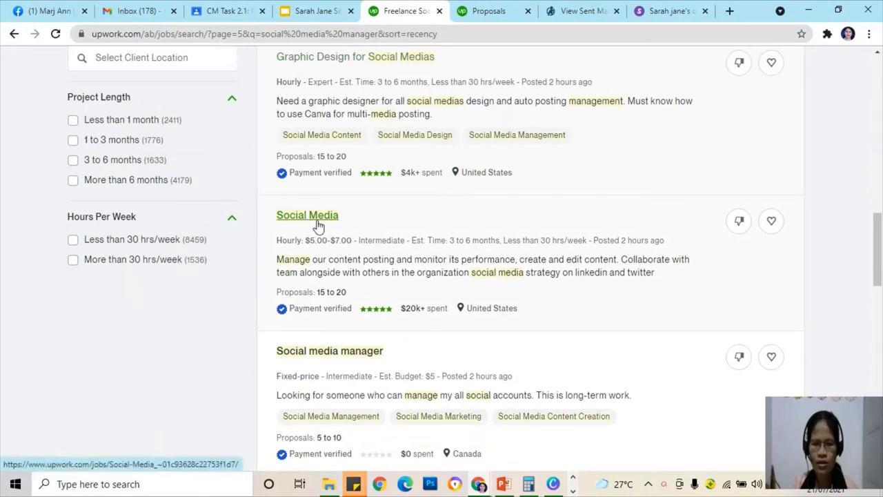
{"action": "mouse_move", "coordinate": [306, 219]}
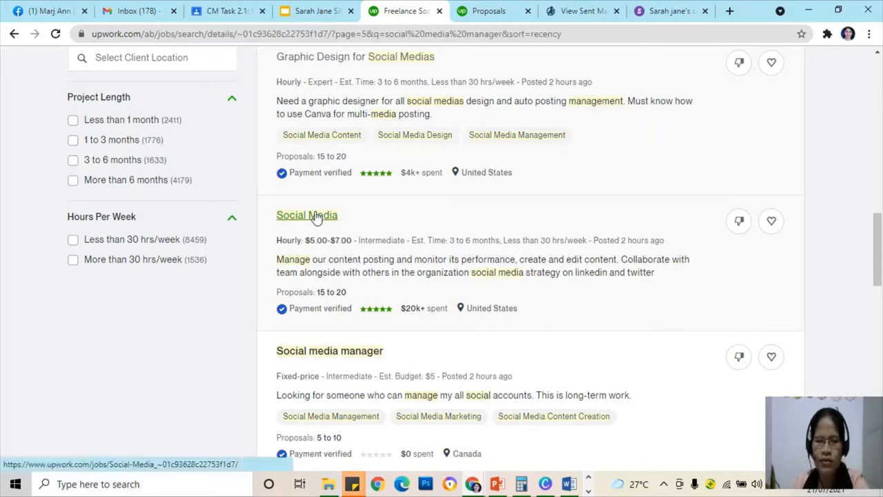
- View the Social Media posting's description, hourly rate, project length and client details
{"action": "left_click", "coordinate": [306, 215]}
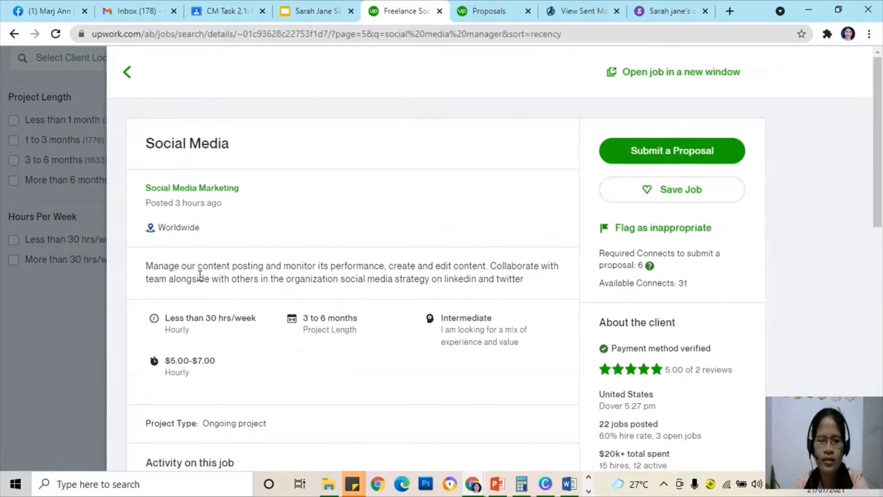
{"action": "mouse_move", "coordinate": [190, 375]}
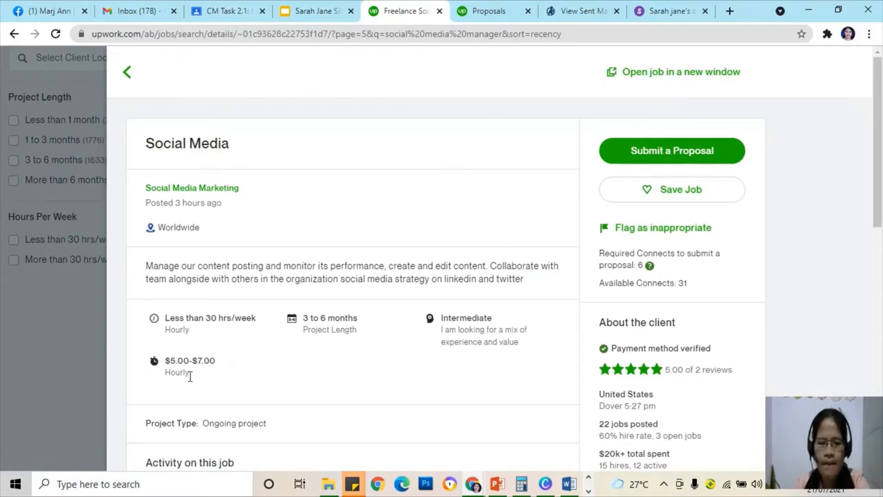
{"action": "scroll", "scroll_direction": "down", "scroll_amount": 3}
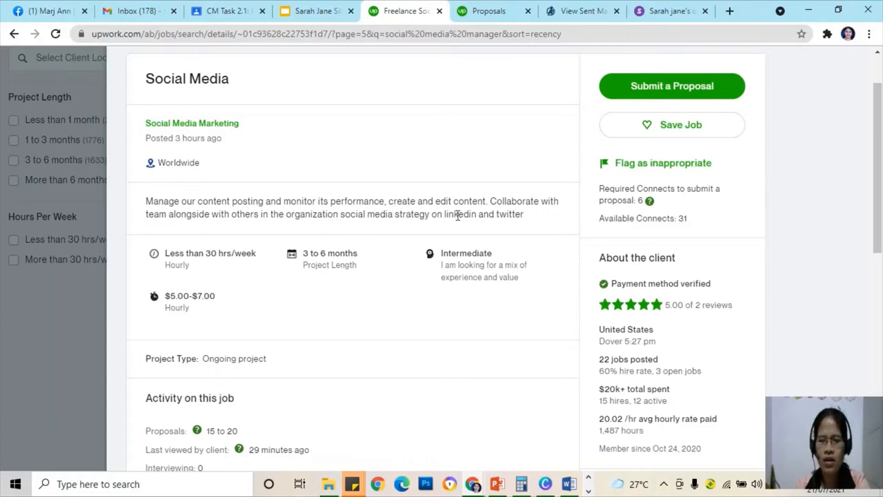
{"action": "mouse_move", "coordinate": [211, 232]}
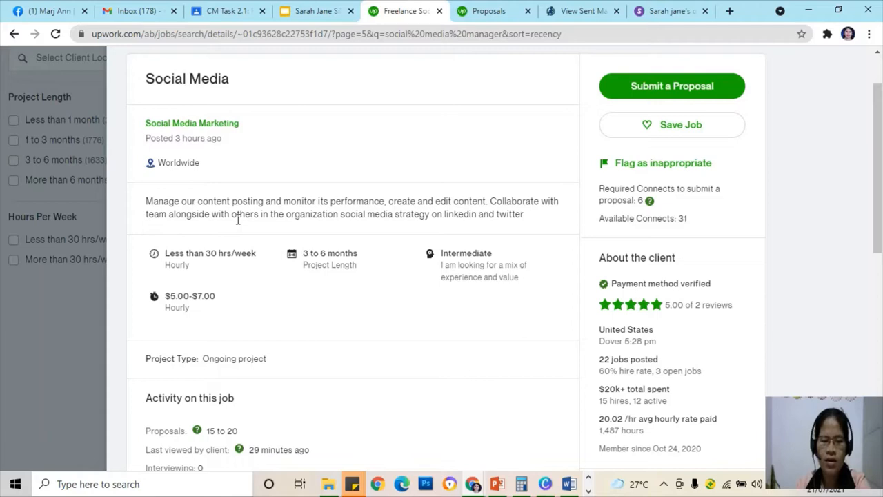
{"action": "mouse_move", "coordinate": [425, 224]}
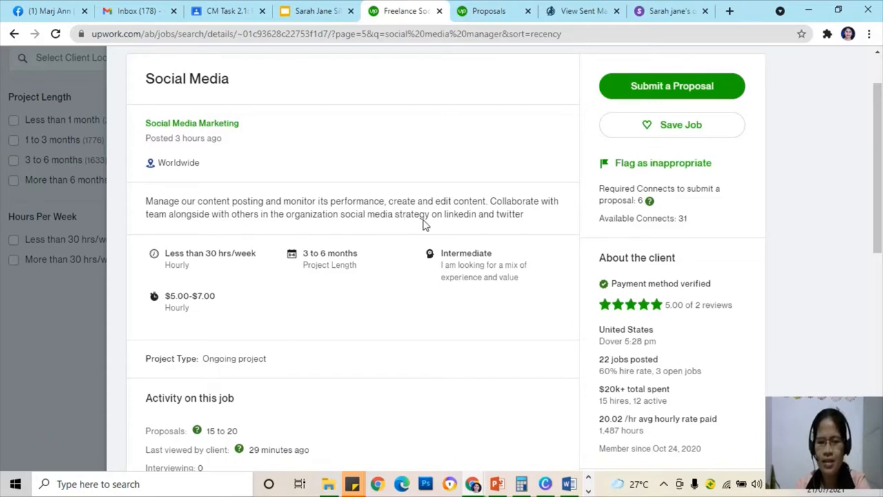
{"action": "mouse_move", "coordinate": [397, 227]}
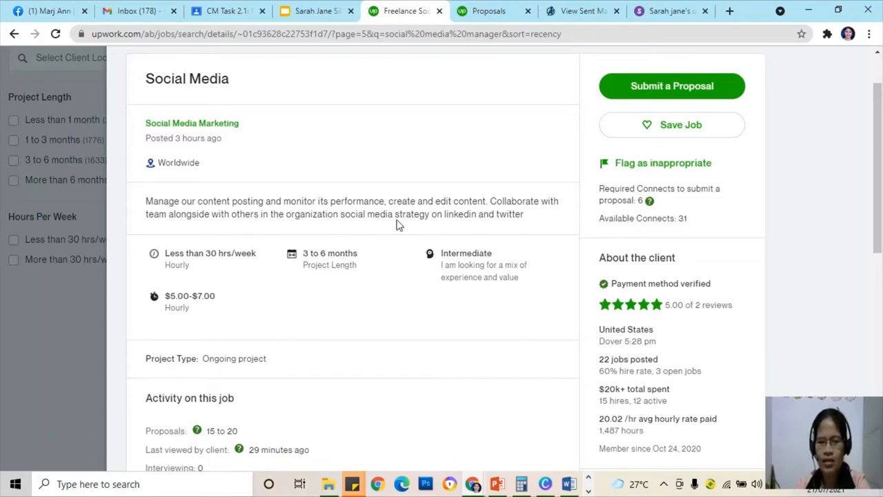
{"action": "scroll", "scroll_direction": "down", "scroll_amount": 3}
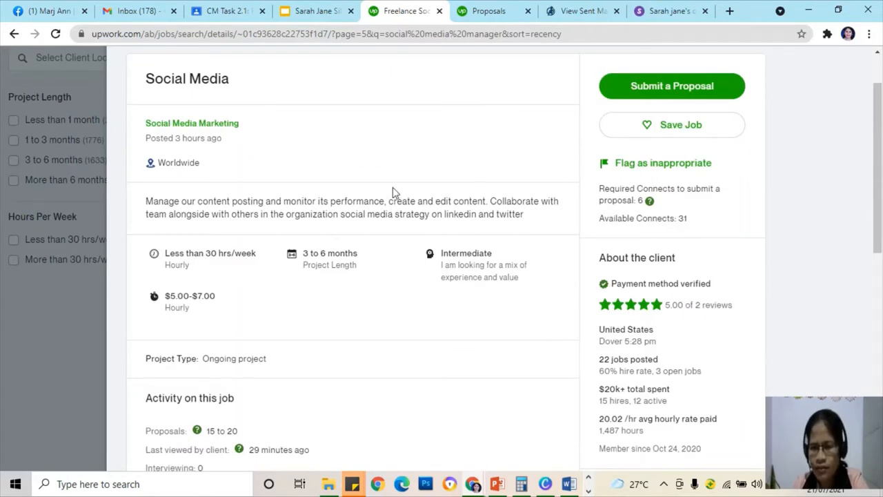
{"action": "mouse_move", "coordinate": [402, 125]}
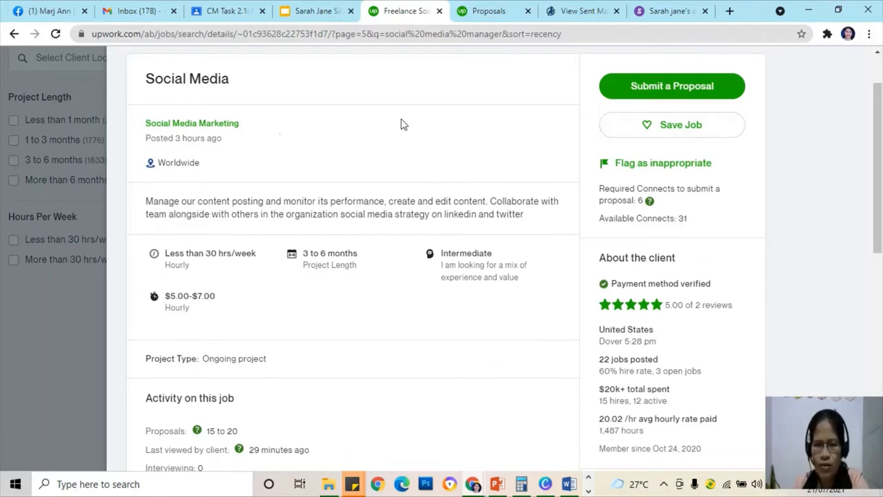
{"action": "mouse_move", "coordinate": [670, 85]}
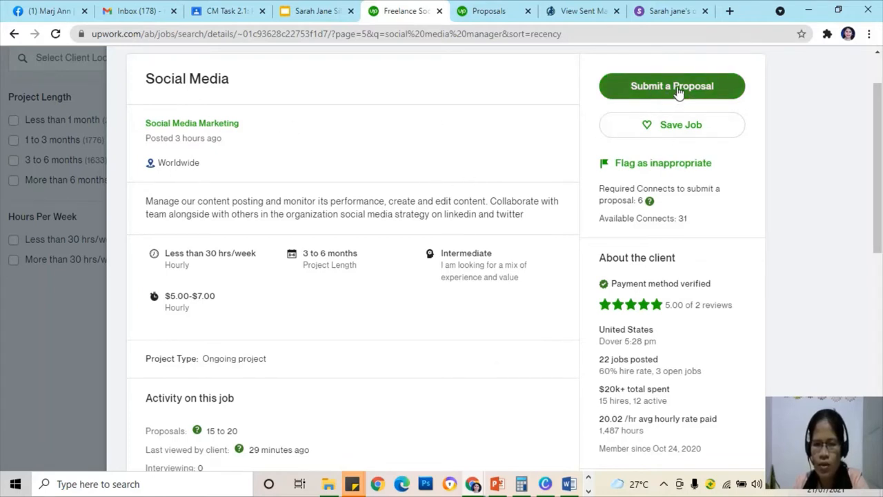
- Begin a proposal for the Social Media job and reach the Cover Letter field
{"action": "left_click", "coordinate": [670, 85]}
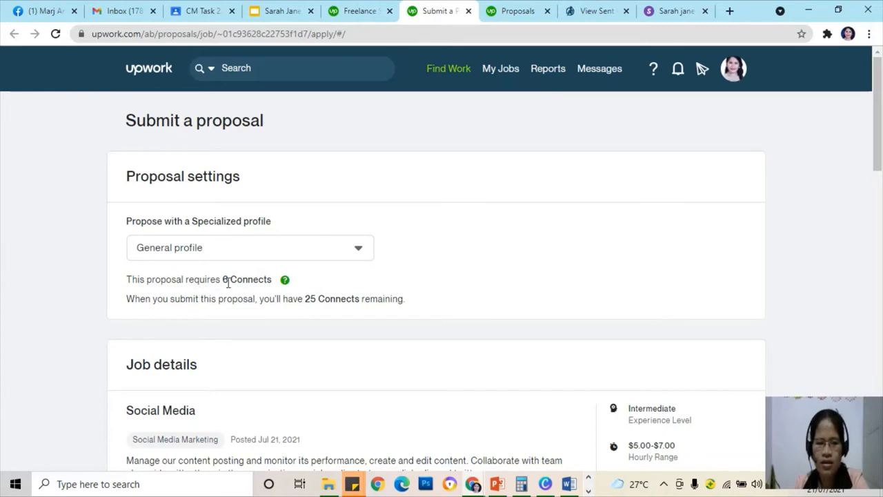
{"action": "scroll", "scroll_direction": "down", "scroll_amount": 3}
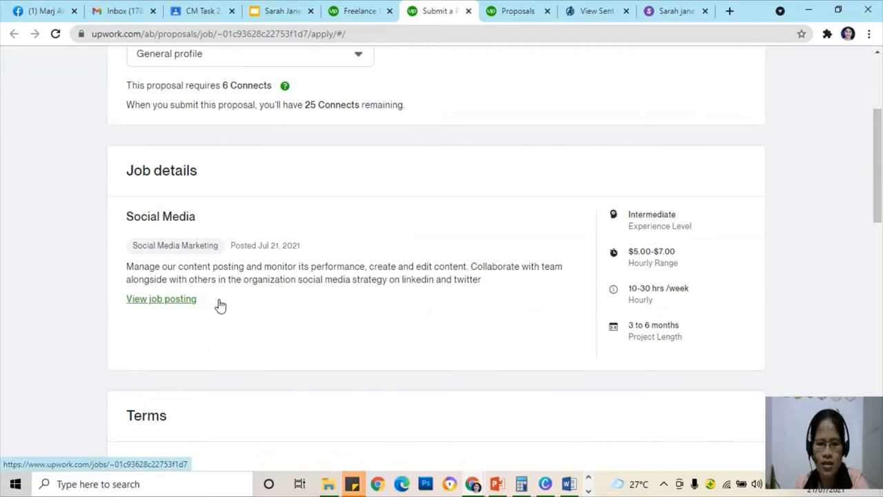
{"action": "scroll", "scroll_direction": "down", "scroll_amount": 3}
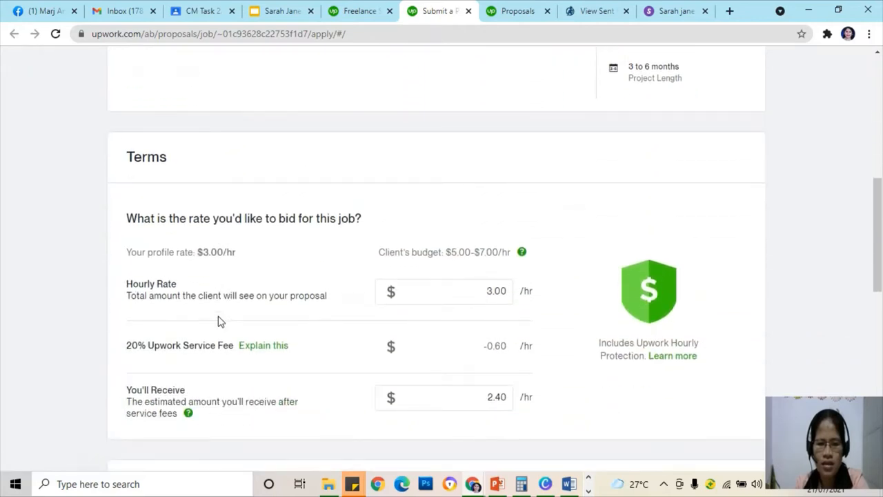
{"action": "scroll", "scroll_direction": "down", "scroll_amount": 3}
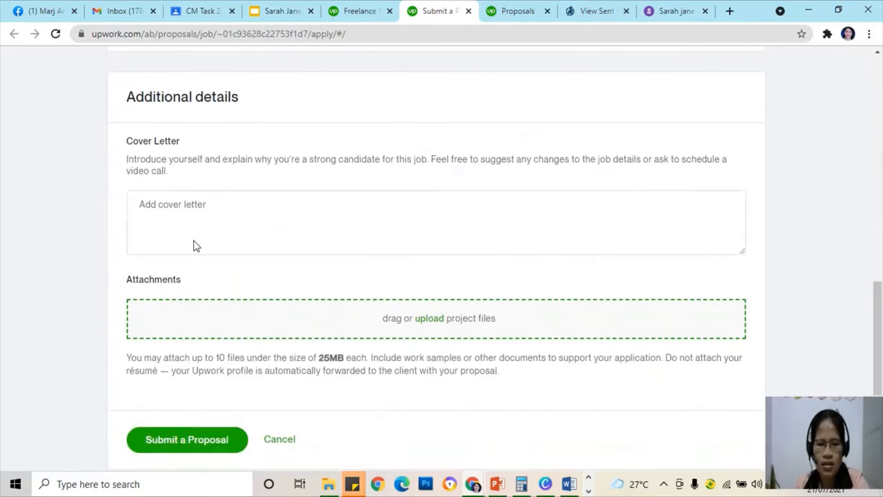
- Start the cover letter with 'Hi,' and select the drafted Canva letter text
{"action": "left_click", "coordinate": [171, 215]}
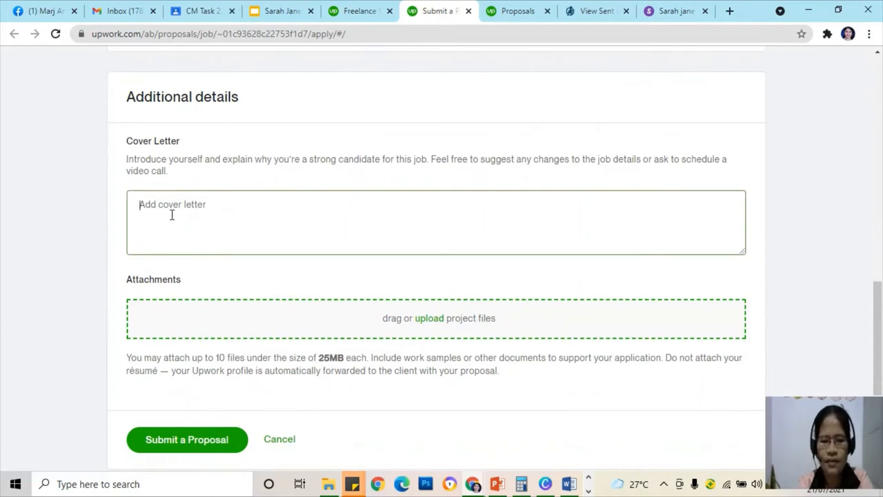
{"action": "type", "text": "H"}
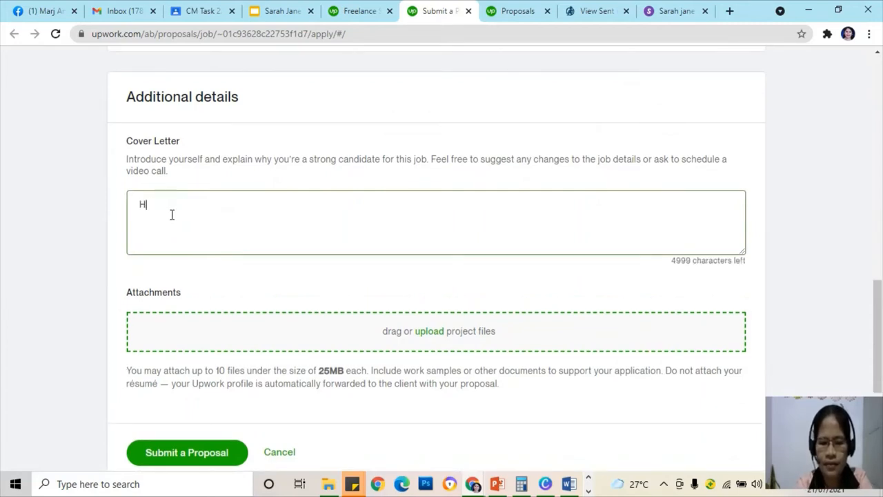
{"action": "type", "text": "i,"}
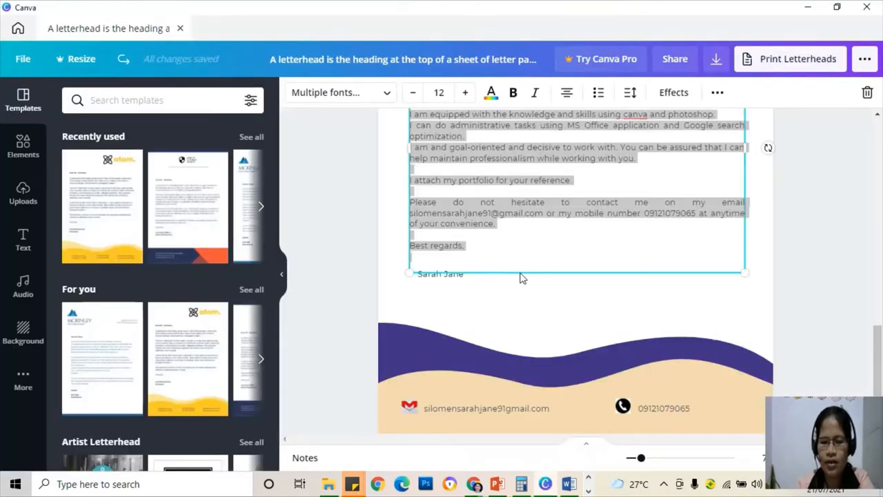
{"action": "left_click", "coordinate": [436, 147]}
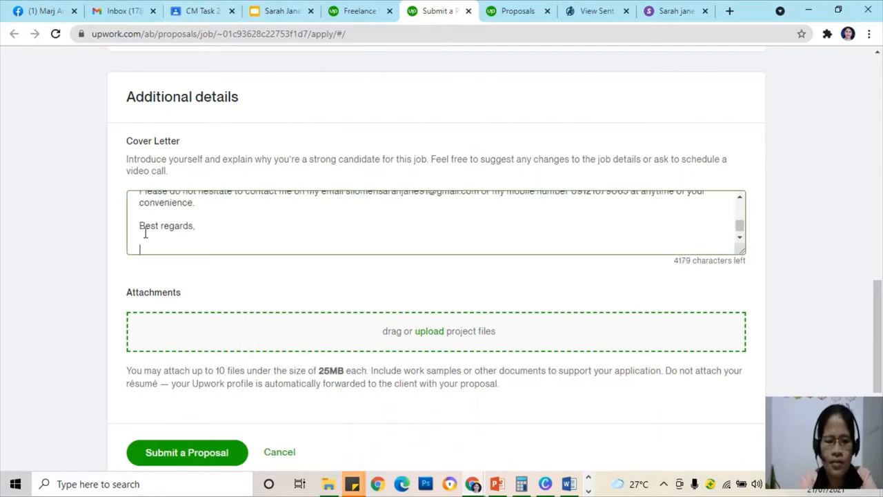
- Add the signature 'Sarah' beneath 'Best regards,' in the cover letter
{"action": "type", "text": "sara"}
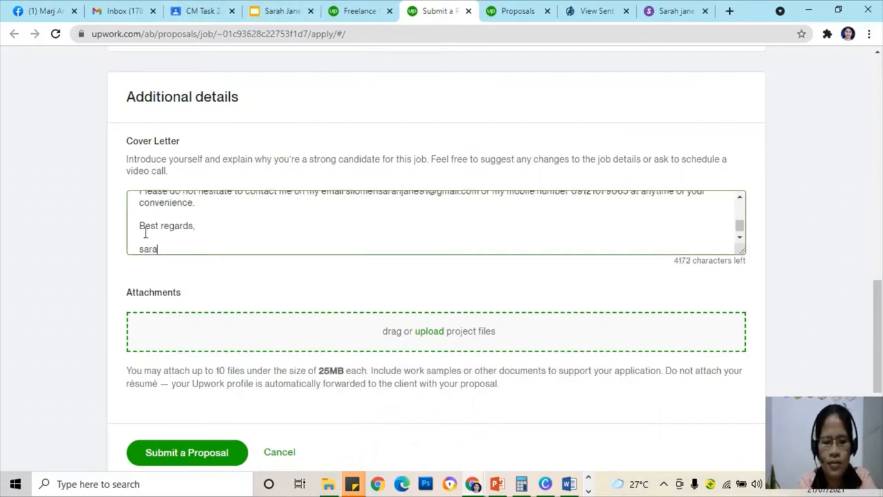
{"action": "type", "text": "h"}
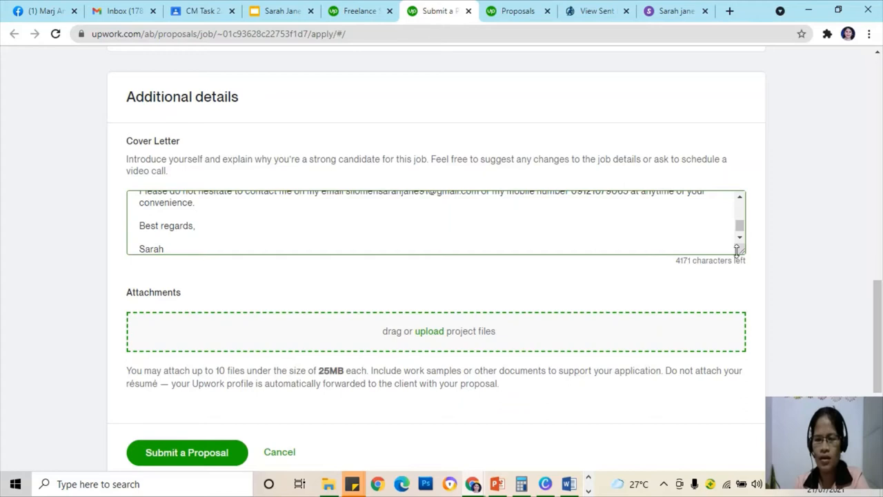
{"action": "mouse_move", "coordinate": [740, 251]}
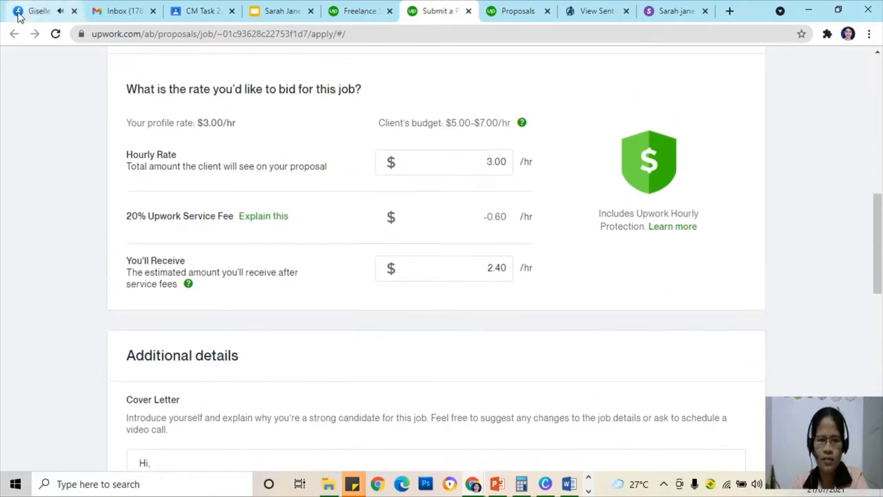
{"action": "mouse_move", "coordinate": [201, 11]}
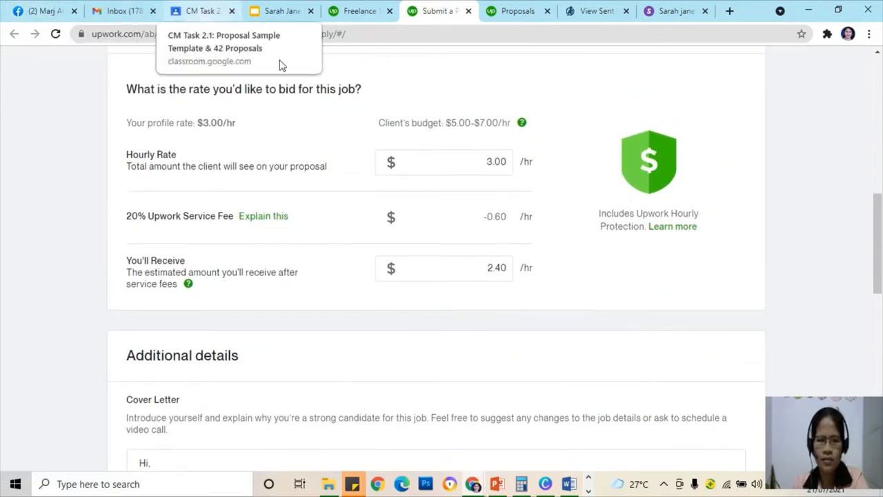
{"action": "left_click", "coordinate": [41, 11]}
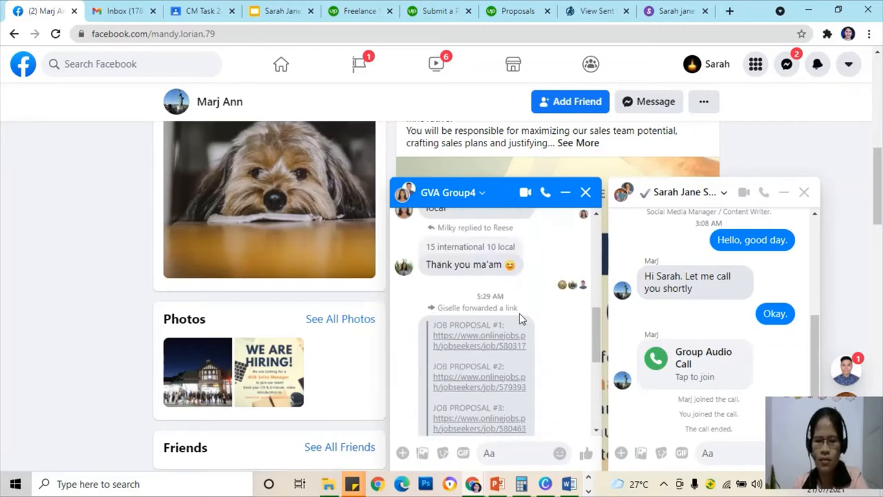
{"action": "mouse_move", "coordinate": [30, 181]}
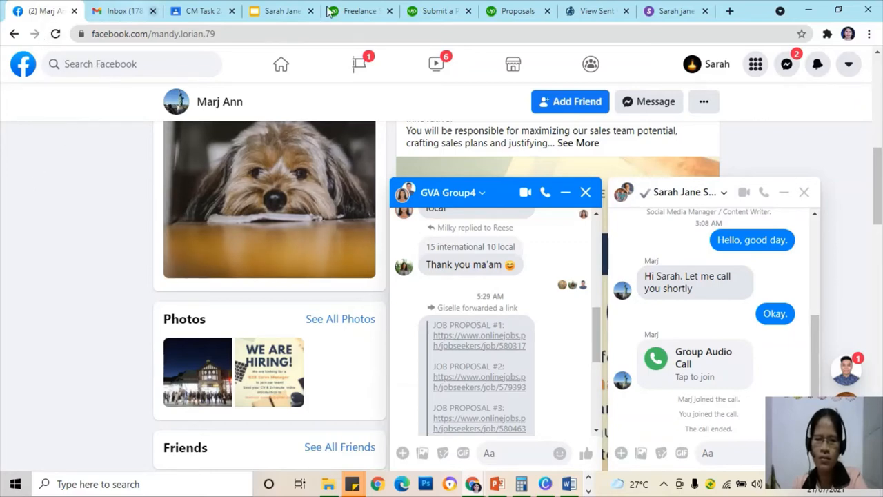
{"action": "mouse_move", "coordinate": [384, 14]}
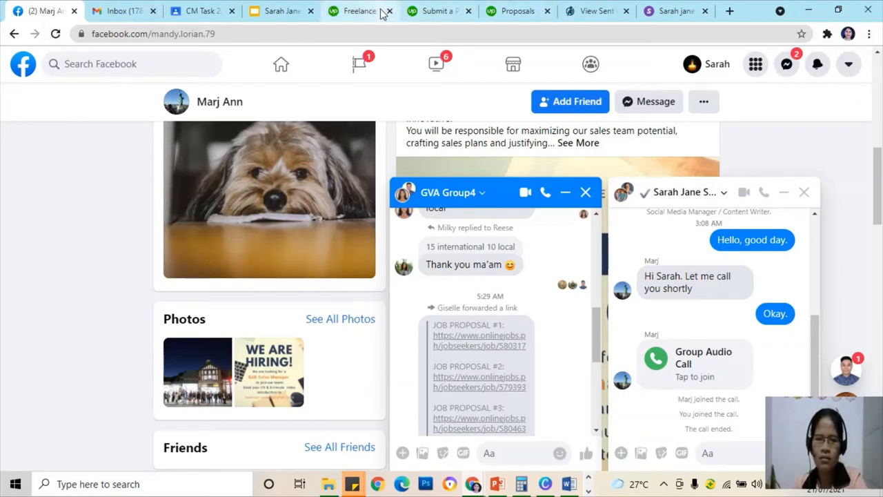
{"action": "left_click", "coordinate": [434, 11]}
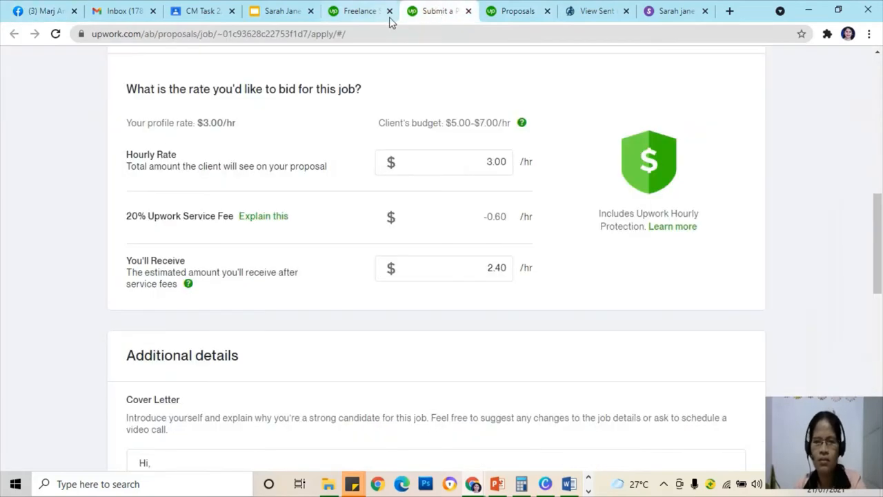
{"action": "mouse_move", "coordinate": [397, 33]}
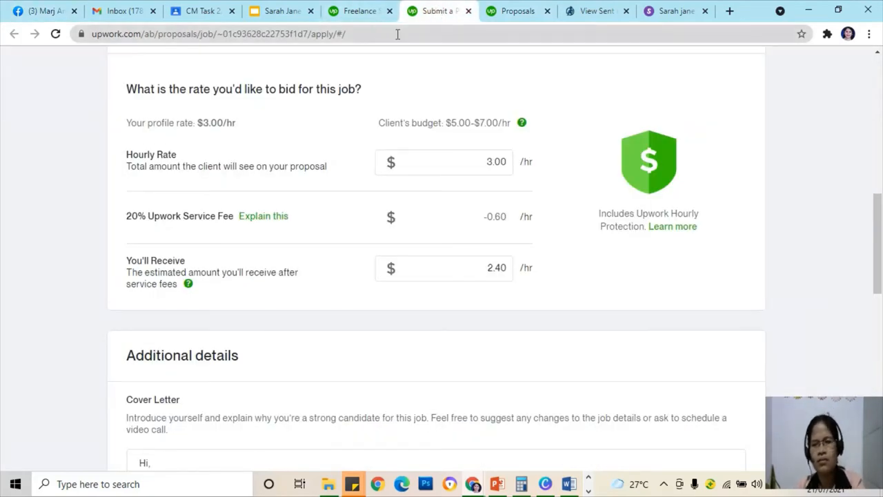
{"action": "left_click", "coordinate": [39, 11]}
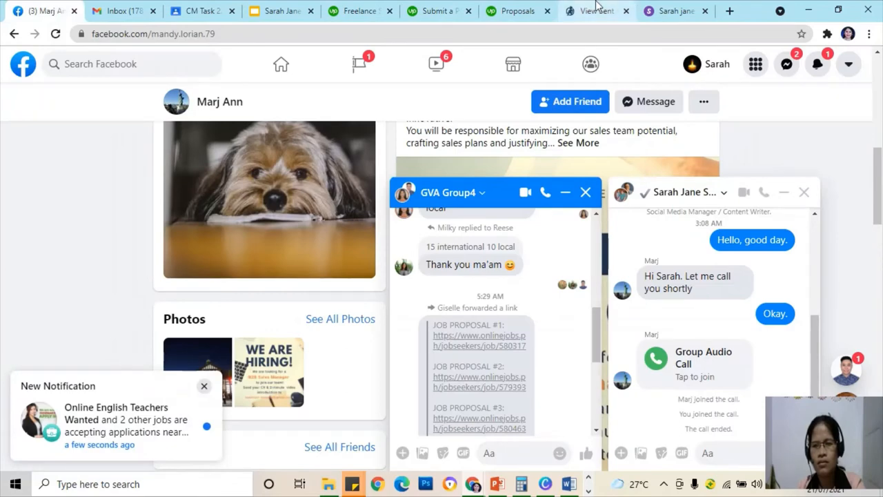
{"action": "left_click", "coordinate": [439, 11]}
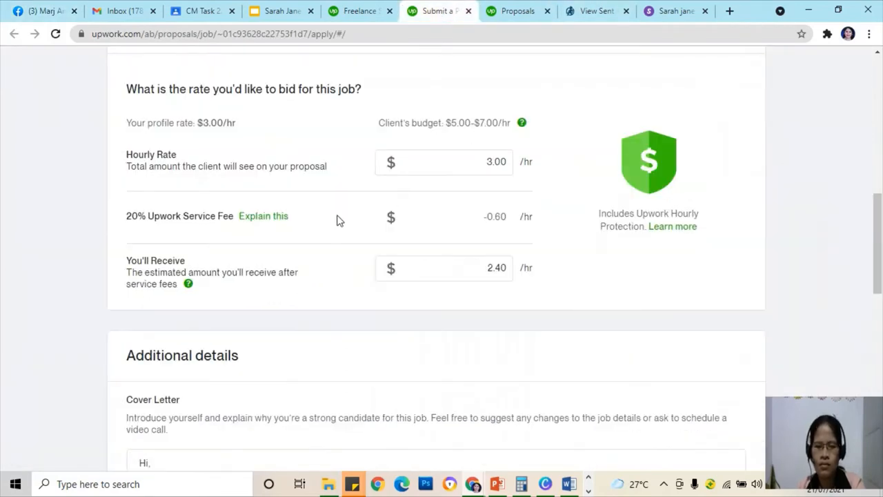
- Insert 'editing' so the letter reads 'creating and editing content'
{"action": "scroll", "scroll_direction": "down", "scroll_amount": 3}
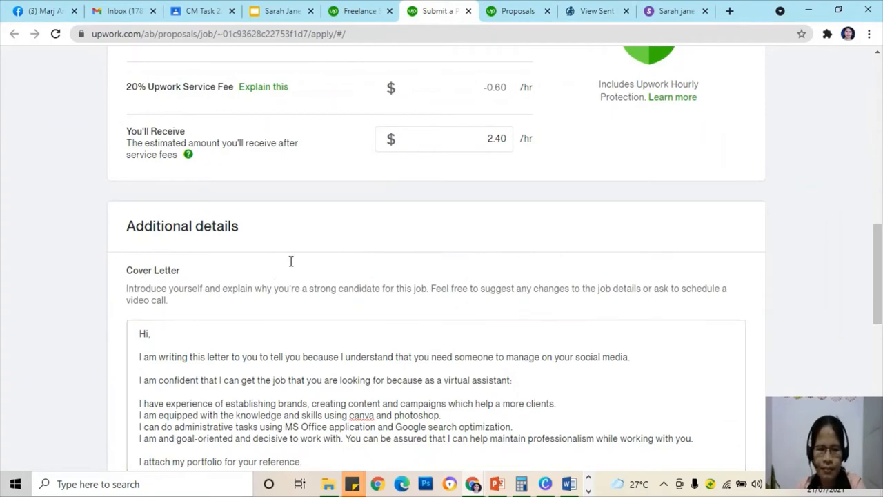
{"action": "scroll", "scroll_direction": "down", "scroll_amount": 3}
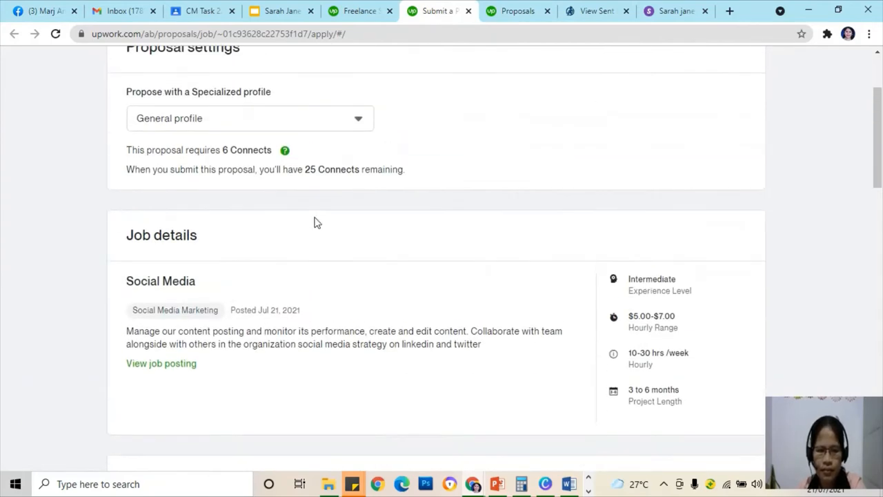
{"action": "scroll", "scroll_direction": "down", "scroll_amount": 3}
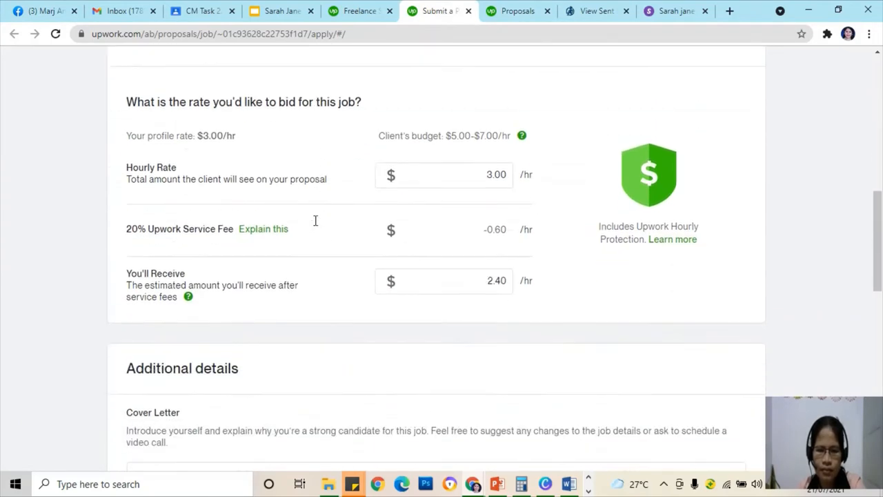
{"action": "scroll", "scroll_direction": "down", "scroll_amount": 3}
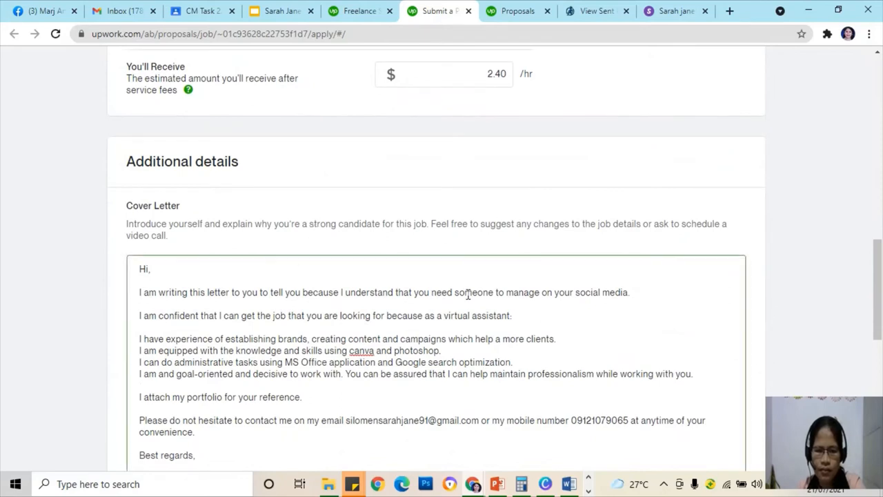
{"action": "mouse_move", "coordinate": [320, 352]}
{"action": "type", "text": "and "}
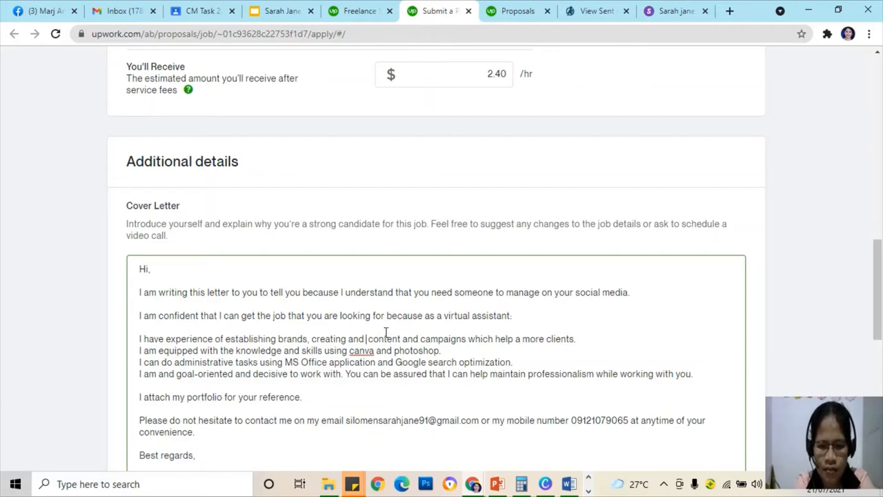
{"action": "type", "text": "editing"}
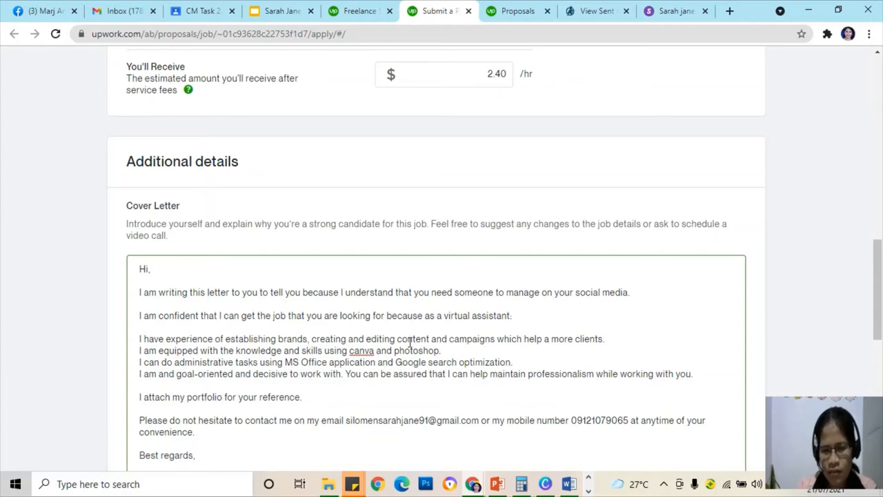
{"action": "mouse_move", "coordinate": [144, 364]}
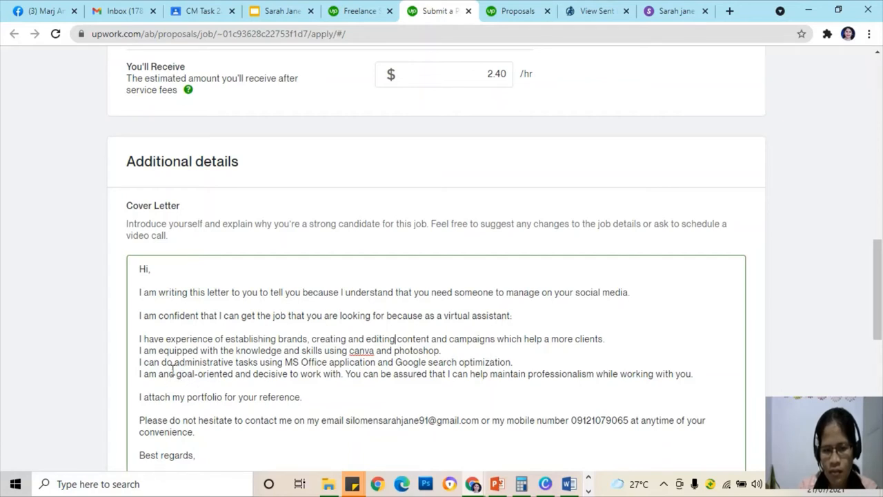
- Replace 'and' before 'goal-oriented' so it reads 'detailed, goal-oriented'
{"action": "double_click", "coordinate": [165, 373]}
{"action": "type", "text": "detailed,"}
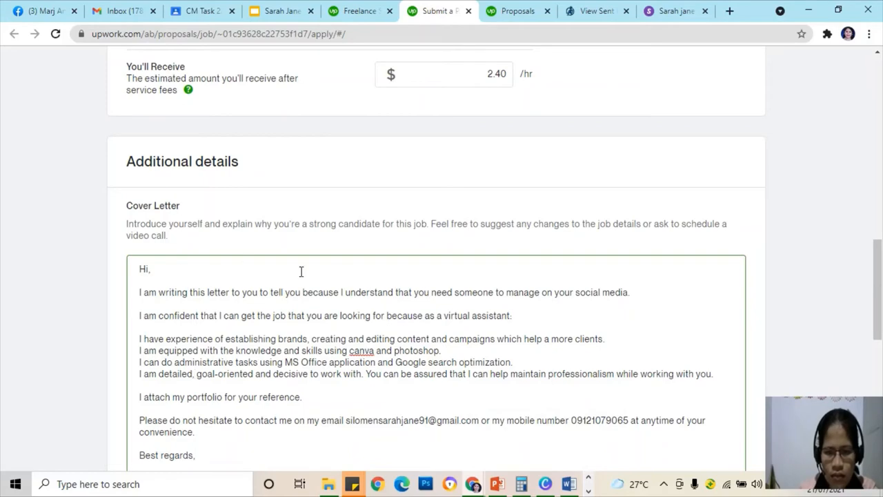
{"action": "scroll", "scroll_direction": "up", "scroll_amount": 3}
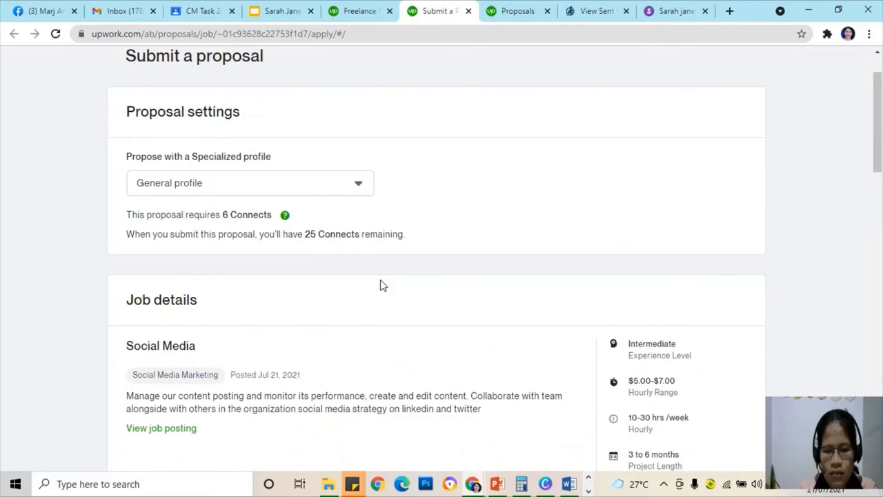
- End the opening line with 'social media marketing.'
{"action": "scroll", "scroll_direction": "down", "scroll_amount": 3}
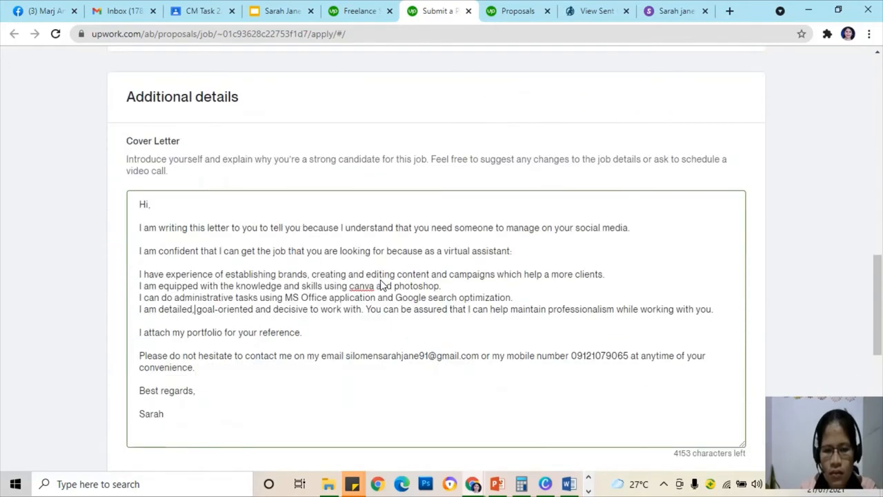
{"action": "left_click", "coordinate": [626, 227]}
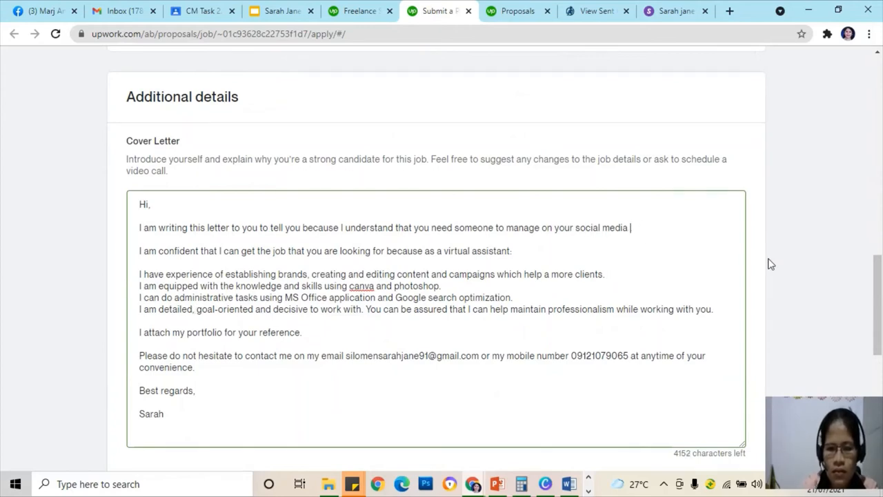
{"action": "type", "text": "marketi"}
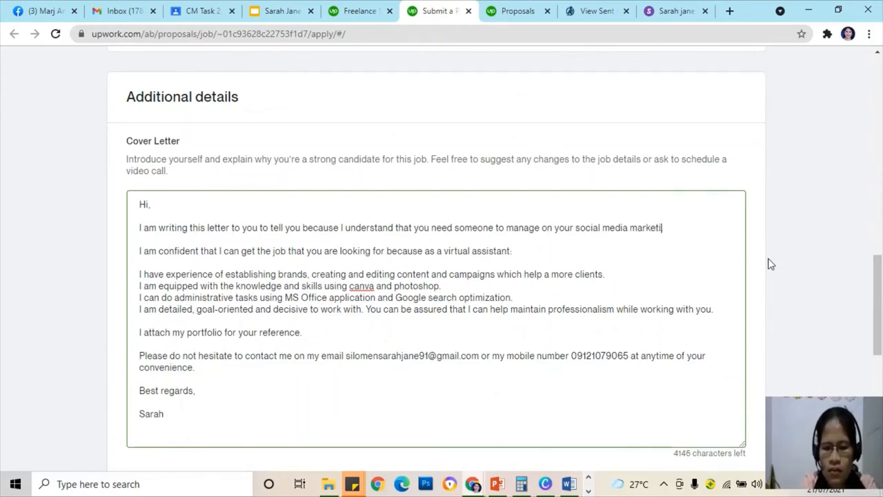
{"action": "type", "text": "ng."}
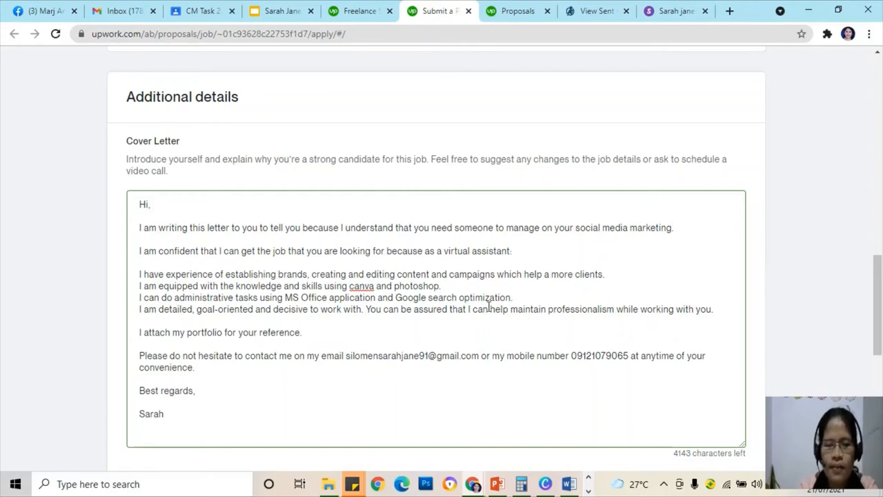
- Bring up the file chooser from the Attachments area to add project files
{"action": "scroll", "scroll_direction": "down", "scroll_amount": 3}
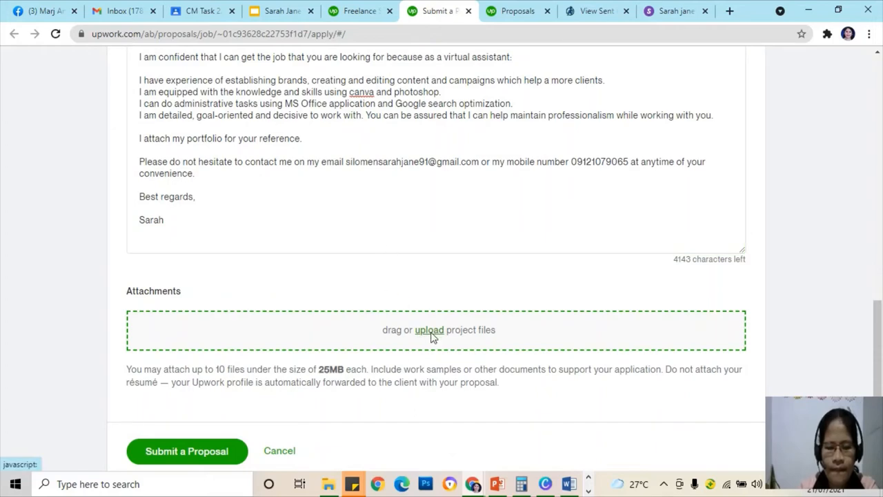
{"action": "left_click", "coordinate": [428, 330]}
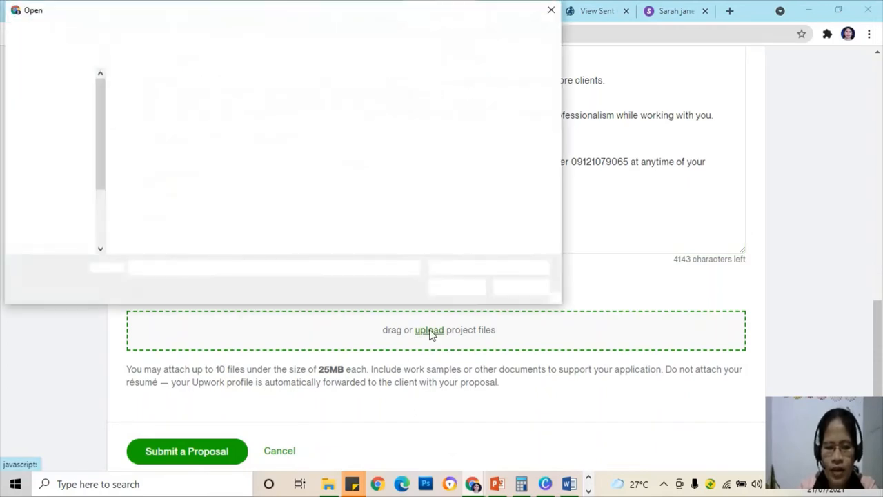